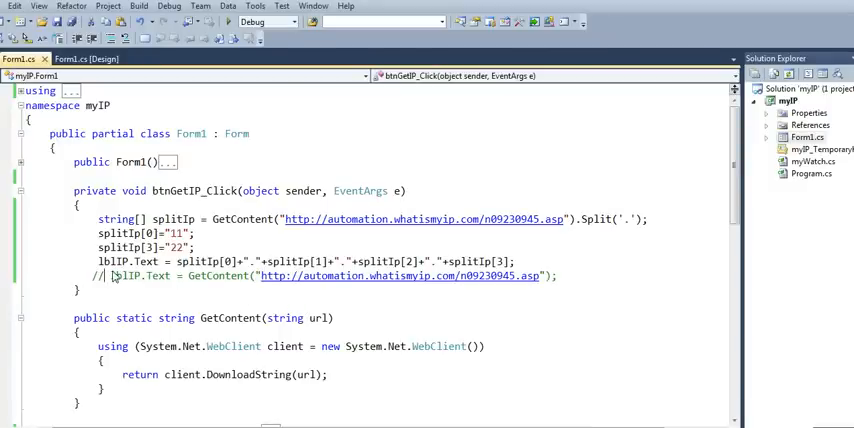
mouse_move(164, 280)
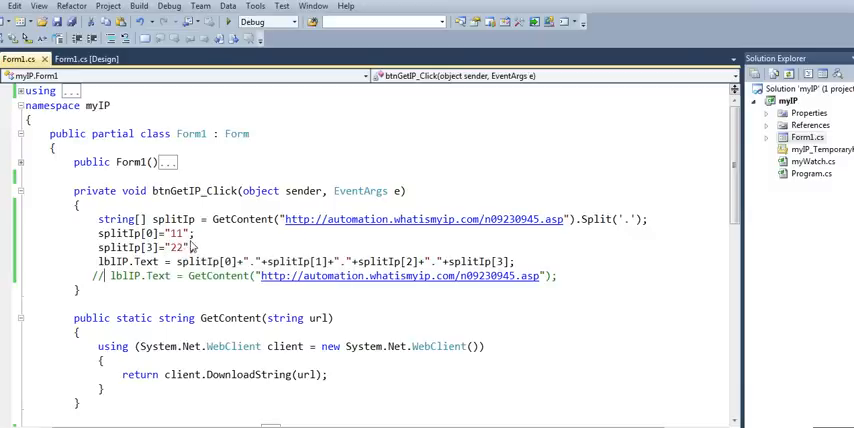
- Scroll through the IP-fetching click handler code to review it
scroll(down, 3)
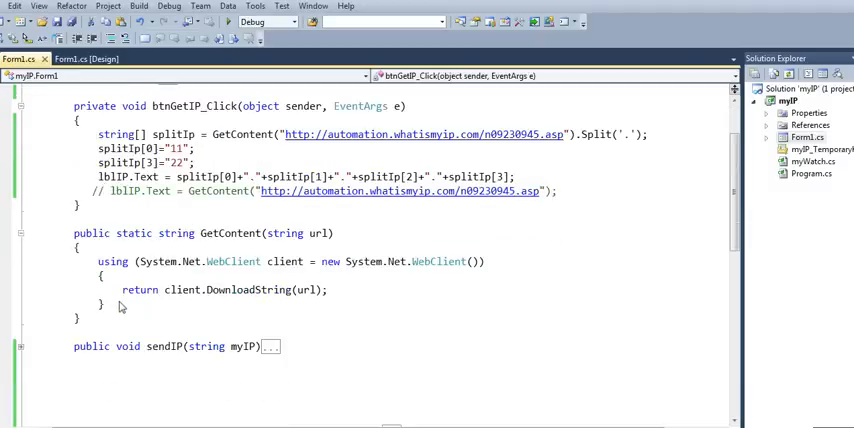
scroll(up, 3)
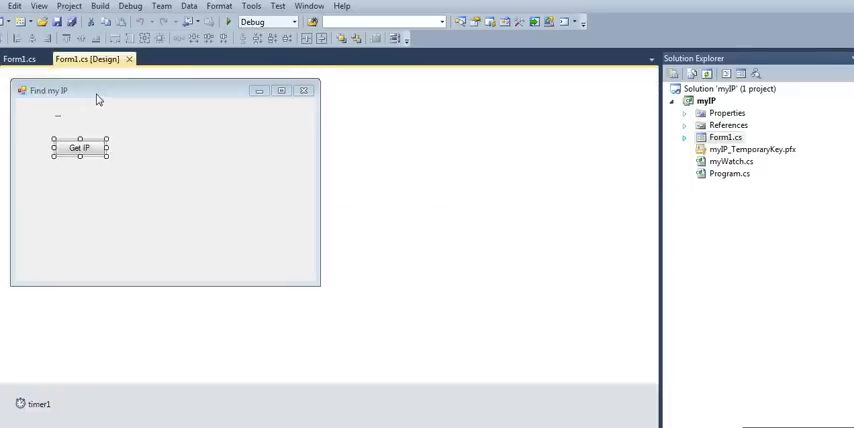
- Resize the Find my IP form by its corner handle and return to the code
click(200, 220)
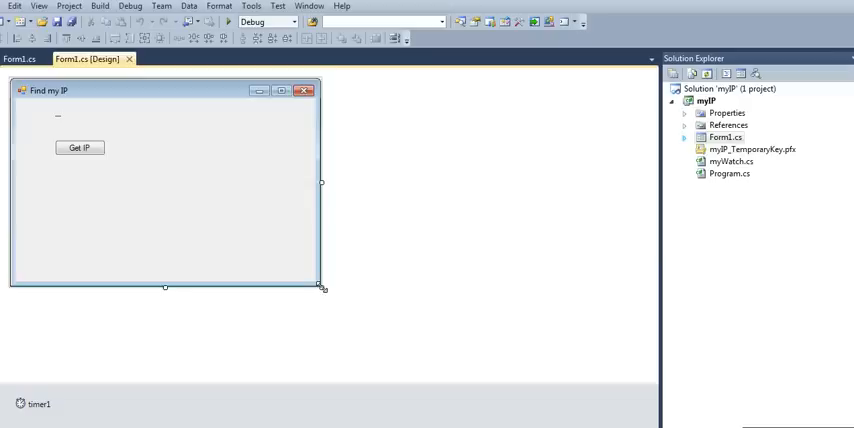
drag(320, 288, 356, 210)
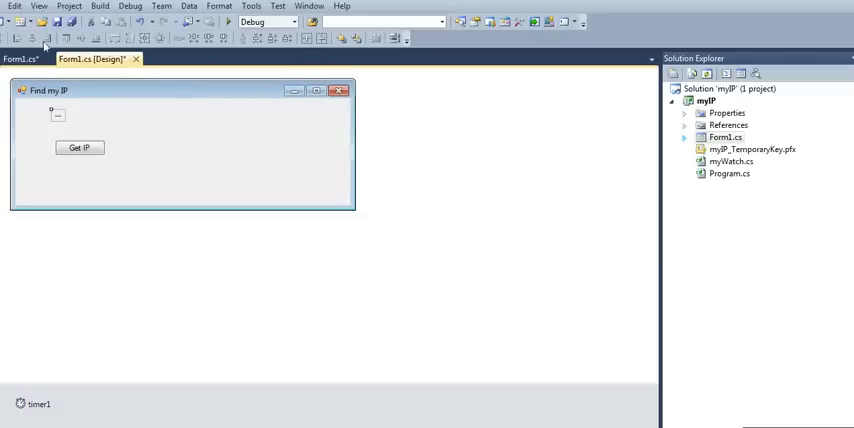
click(22, 58)
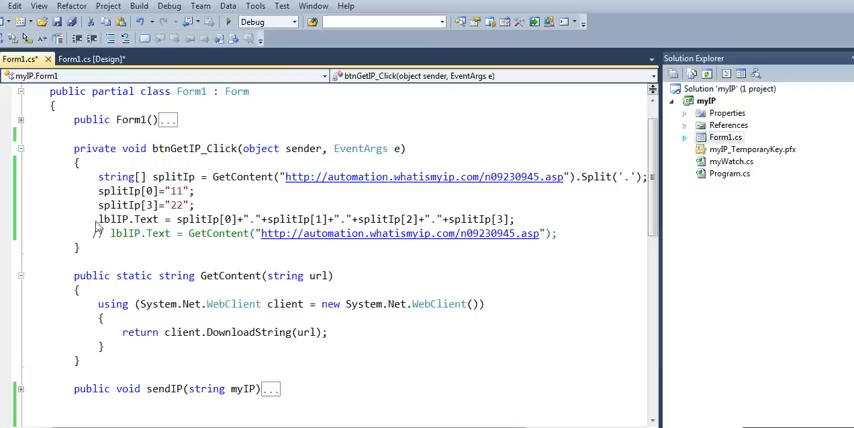
click(92, 232)
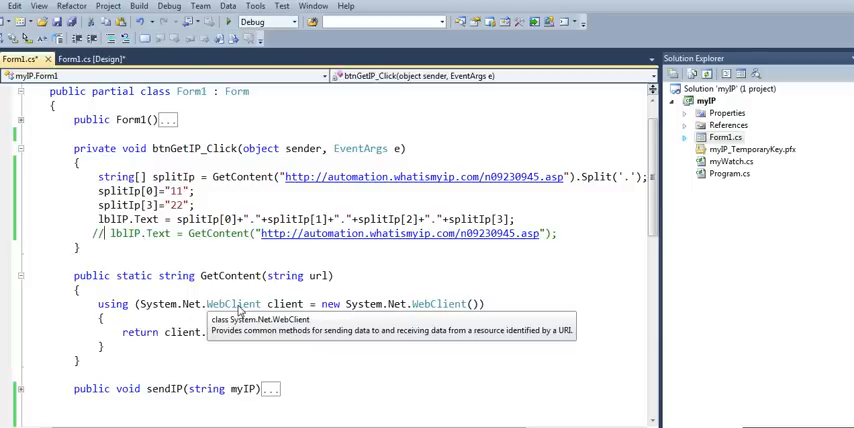
mouse_move(284, 312)
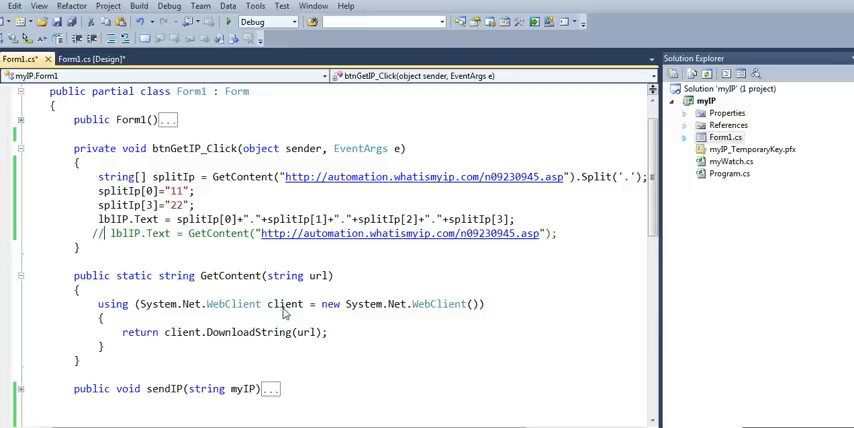
mouse_move(184, 332)
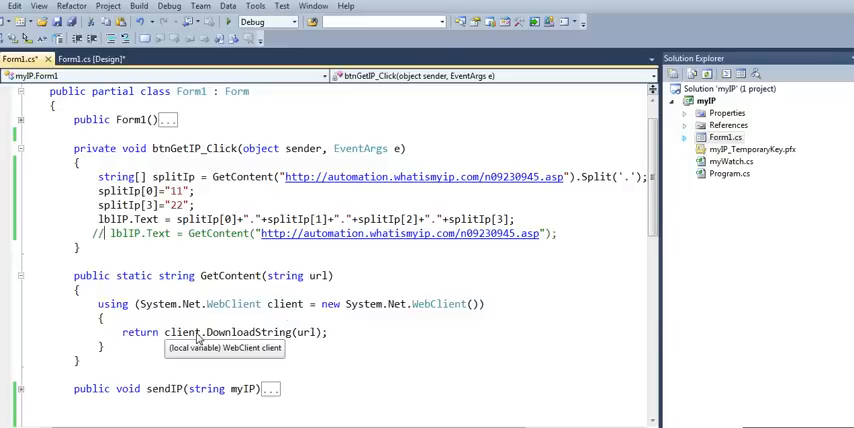
mouse_move(250, 332)
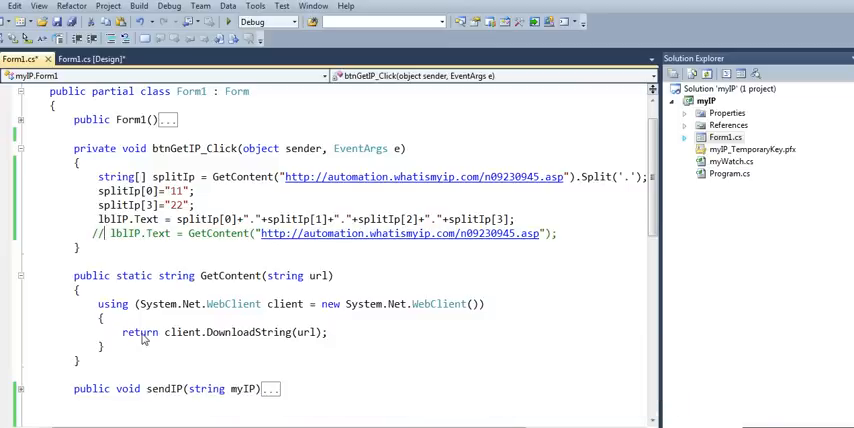
mouse_move(176, 276)
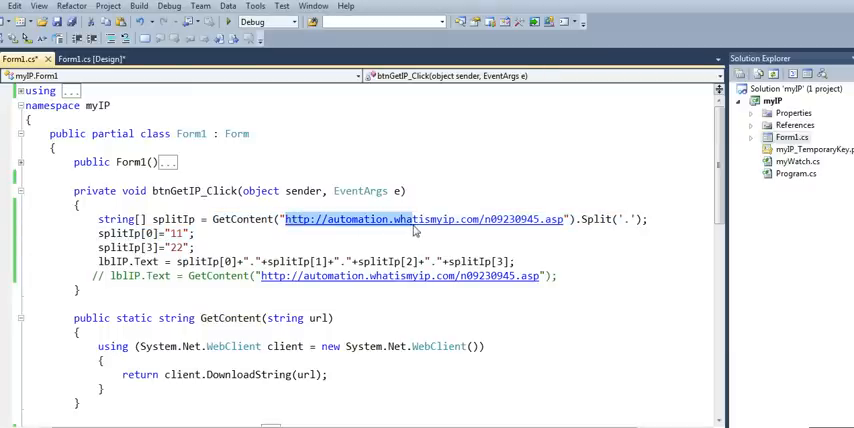
mouse_move(420, 230)
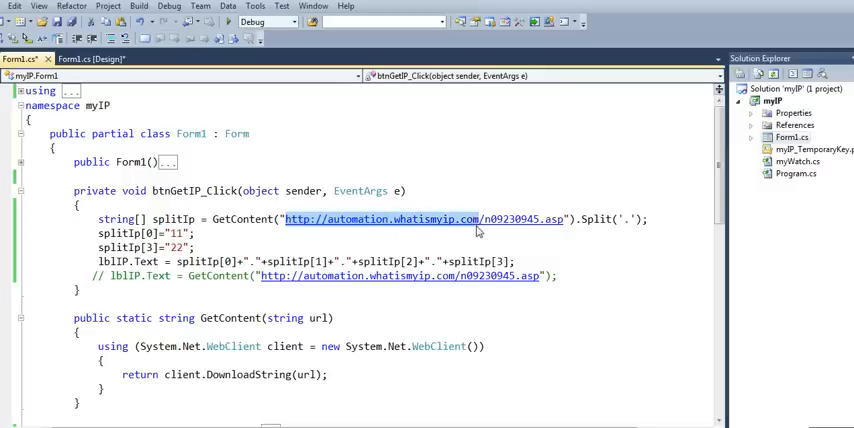
mouse_move(500, 230)
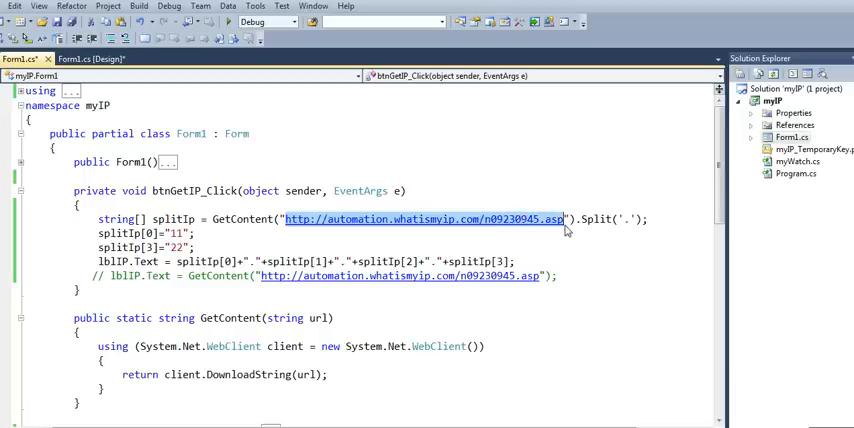
mouse_move(530, 218)
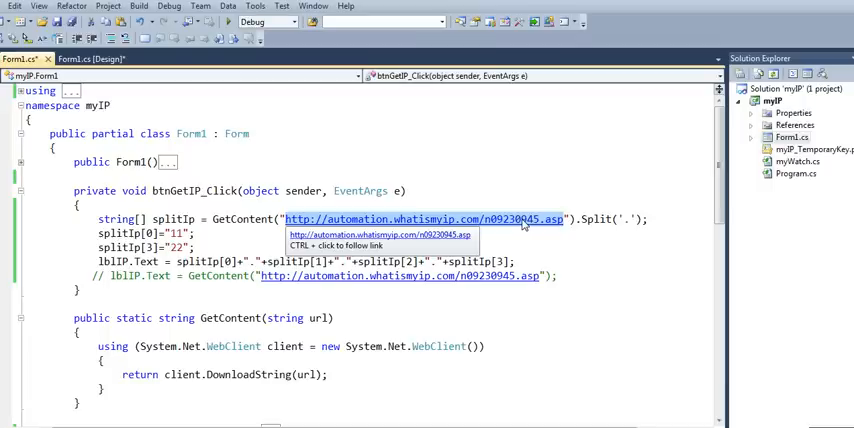
mouse_move(456, 230)
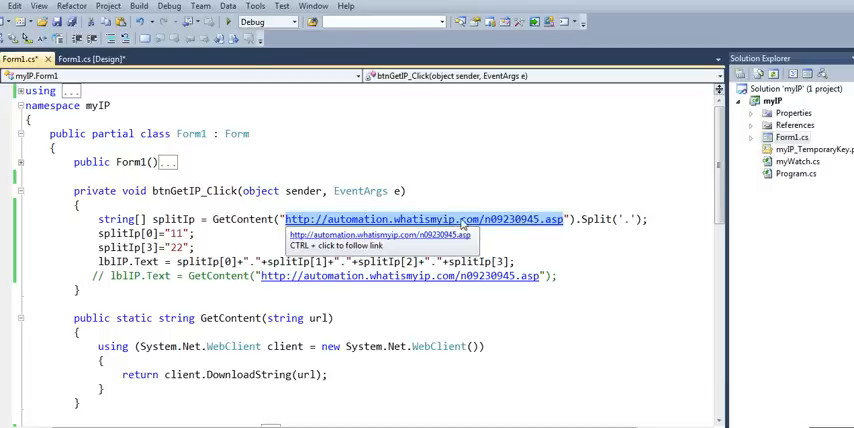
mouse_move(290, 248)
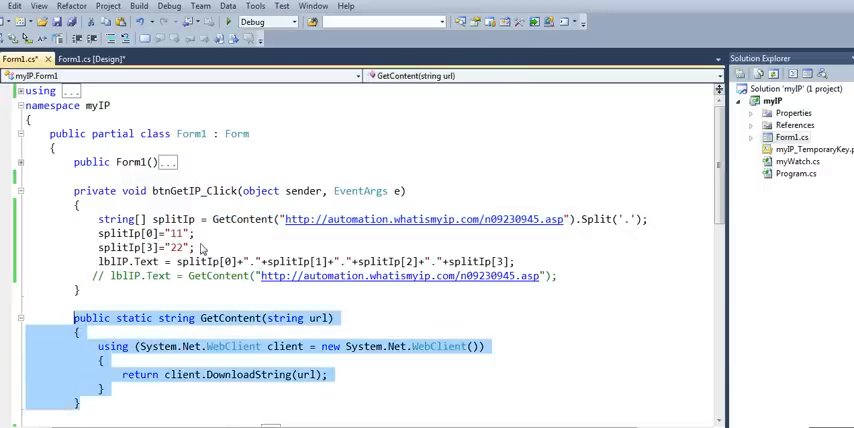
click(204, 220)
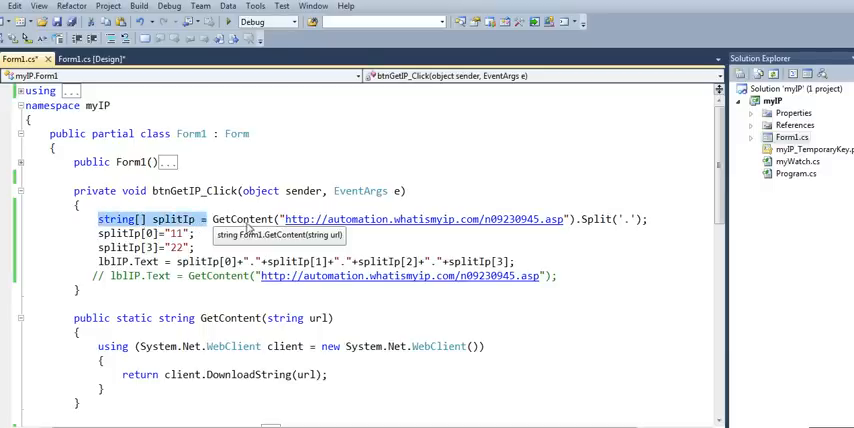
mouse_move(644, 232)
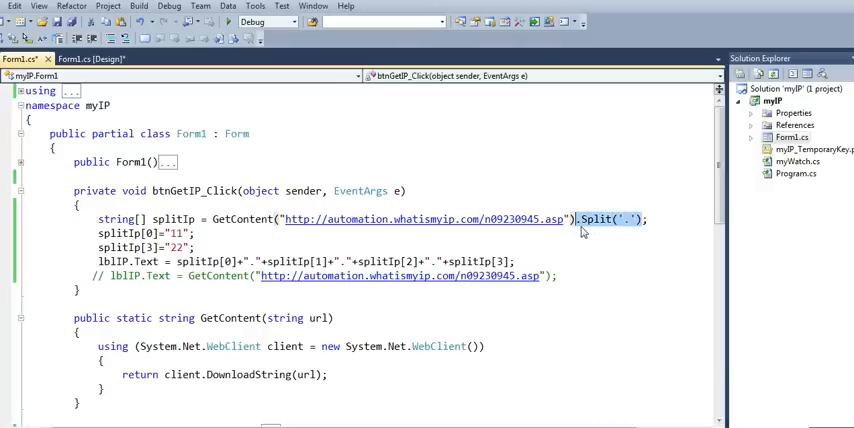
mouse_move(598, 224)
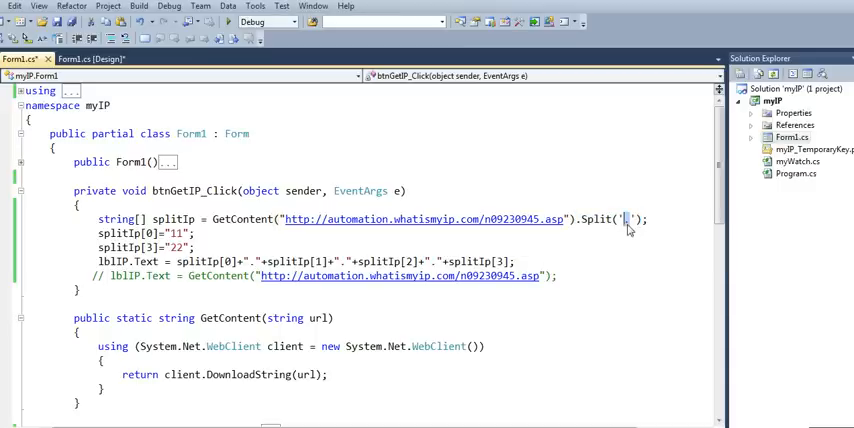
text(.)
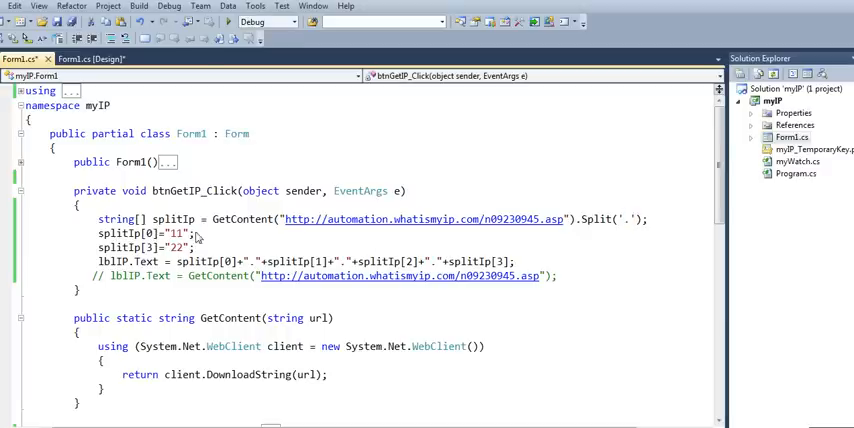
double_click(150, 232)
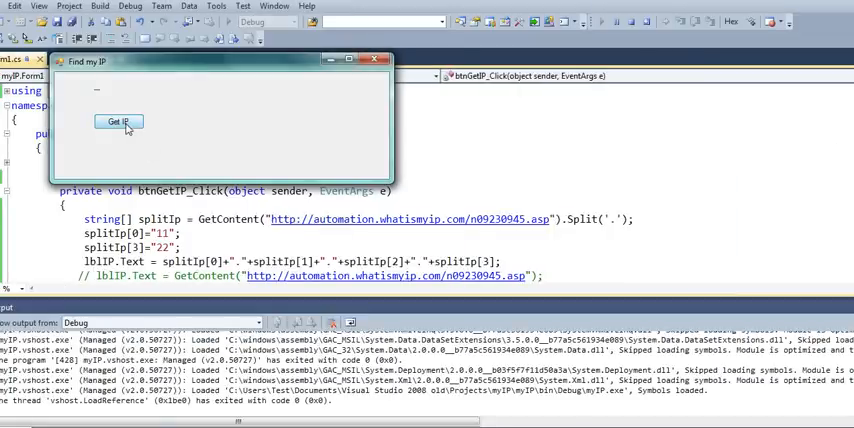
- Fetch the IP address with Get IP in the running app, then close the app window
click(118, 120)
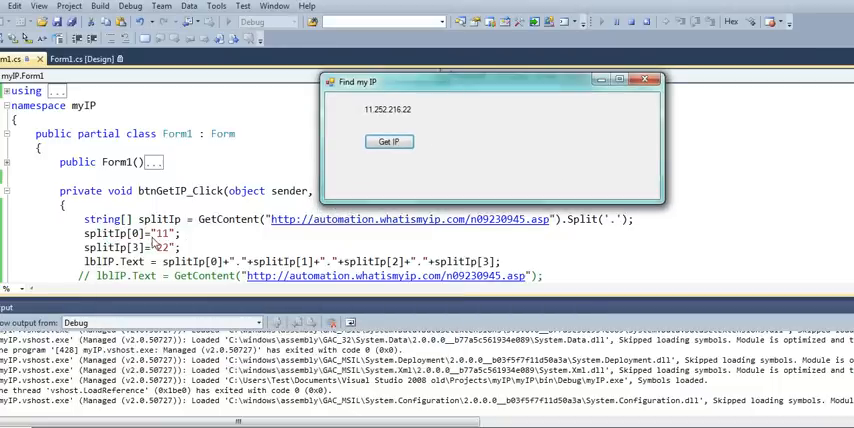
mouse_move(170, 248)
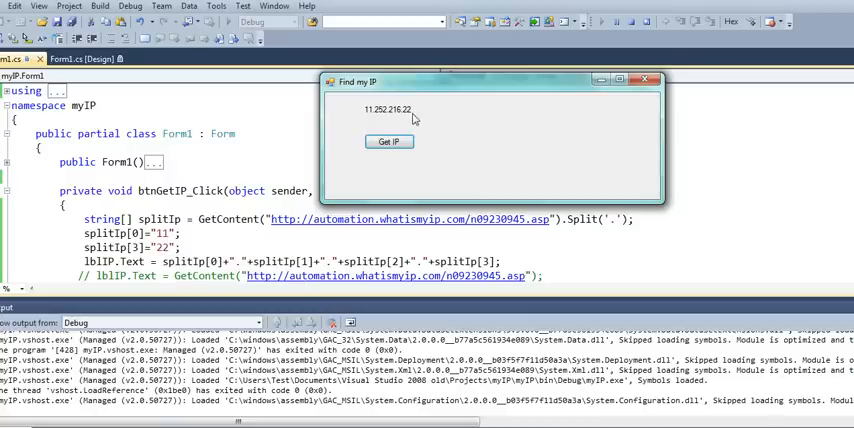
mouse_move(660, 100)
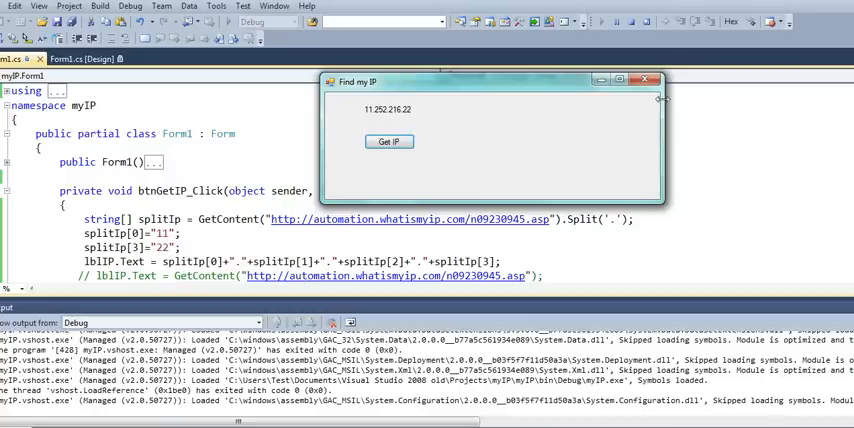
click(646, 80)
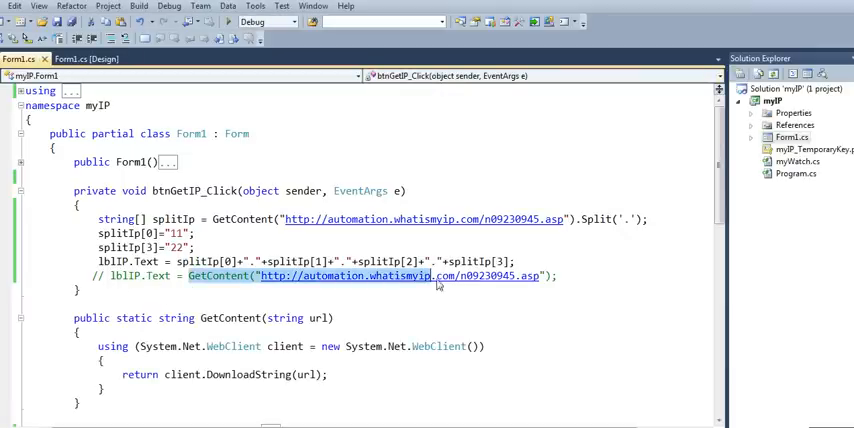
mouse_move(550, 282)
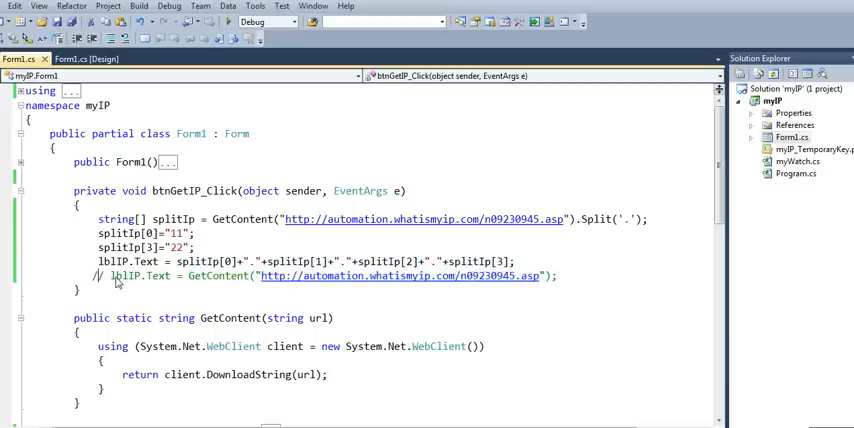
scroll(down, 3)
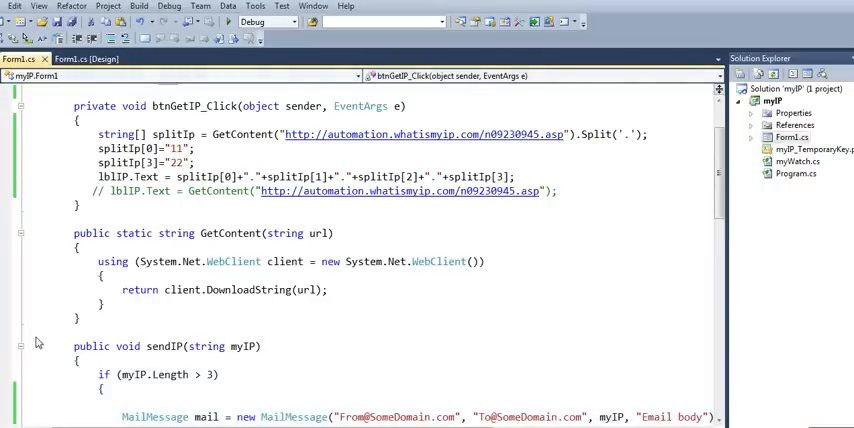
scroll(down, 3)
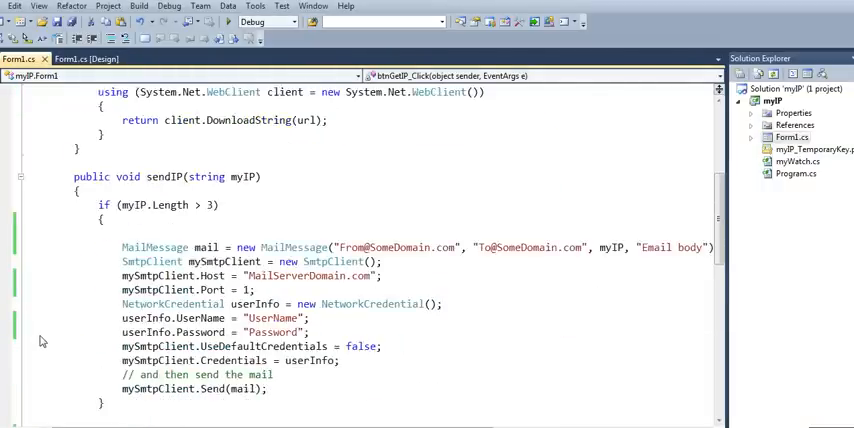
scroll(down, 3)
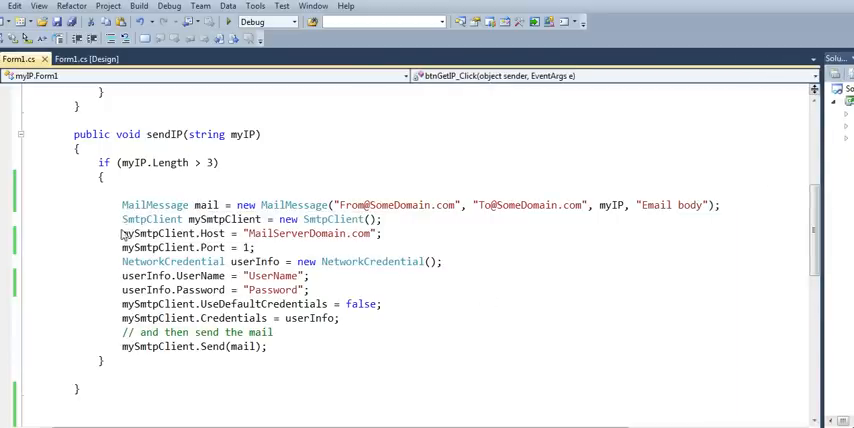
mouse_move(162, 230)
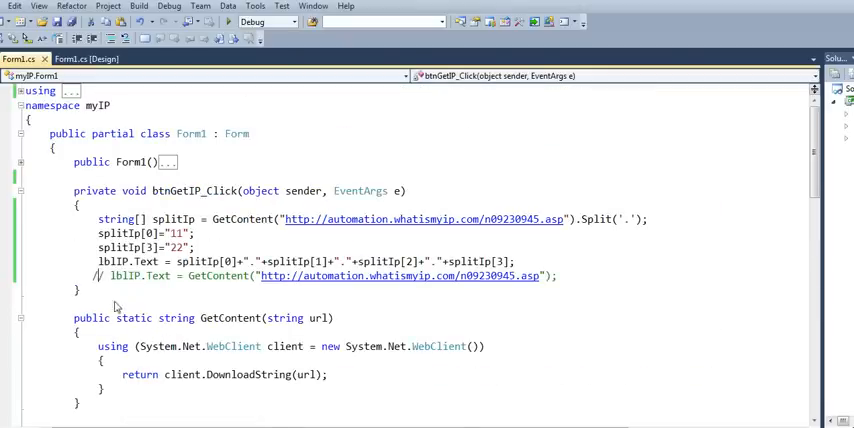
scroll(down, 3)
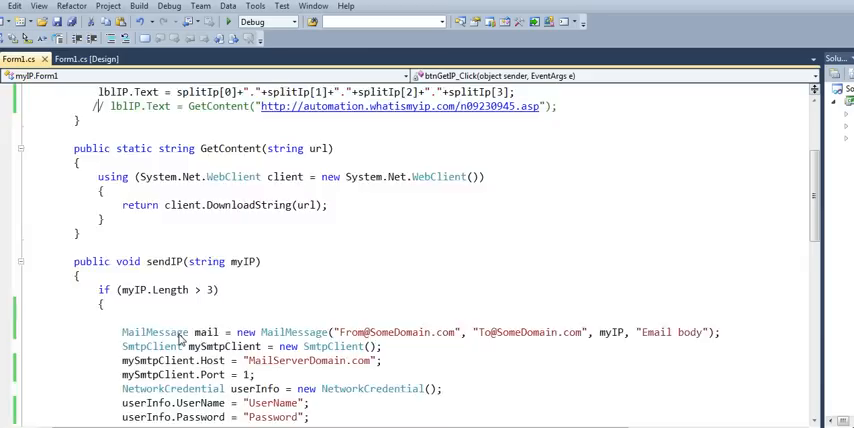